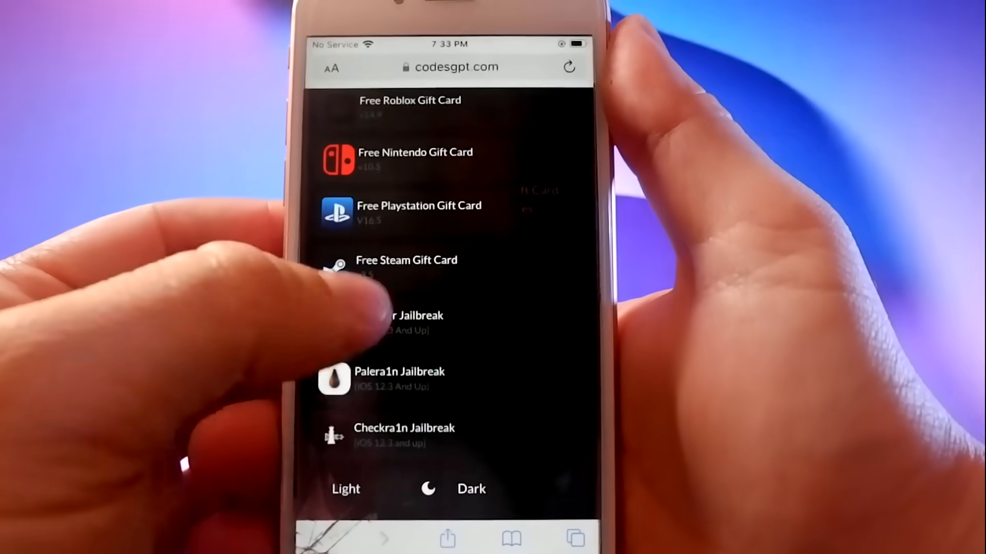
# Show the assistant's UncOver Jailbreak answer from the CodesGPT side menu
pyautogui.click(408, 315)
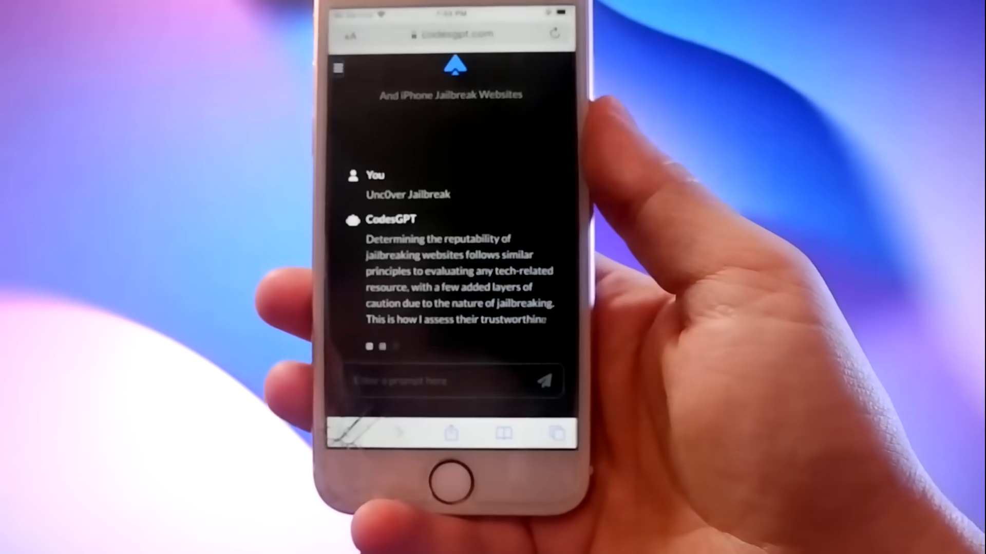
pyautogui.scroll(-3)
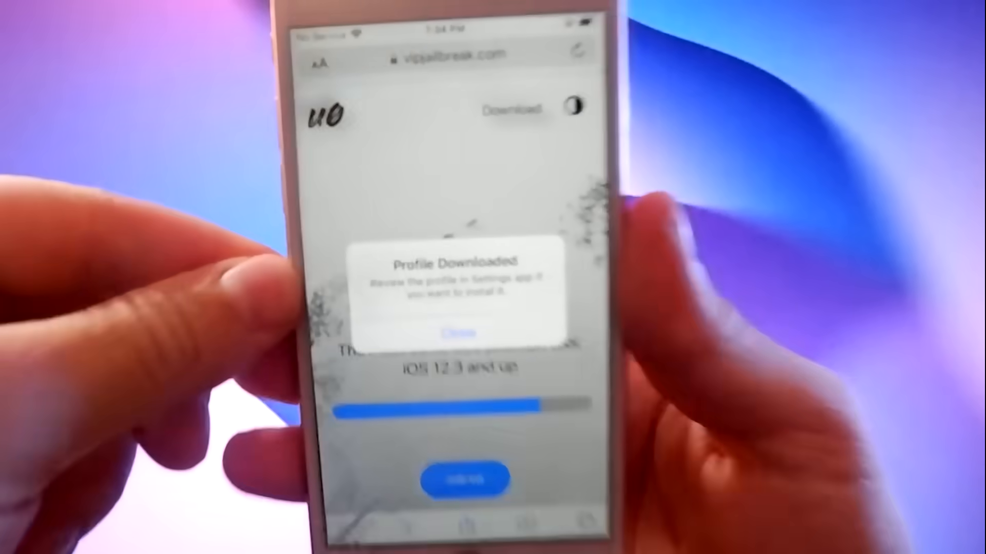
# Close the Profile Downloaded alert after the unc0ver profile downloads
pyautogui.click(462, 333)
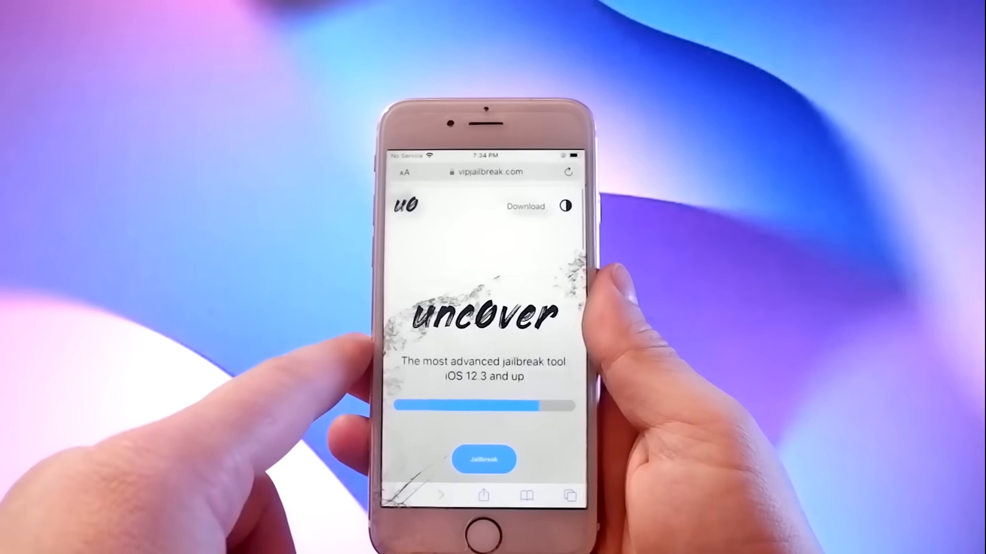